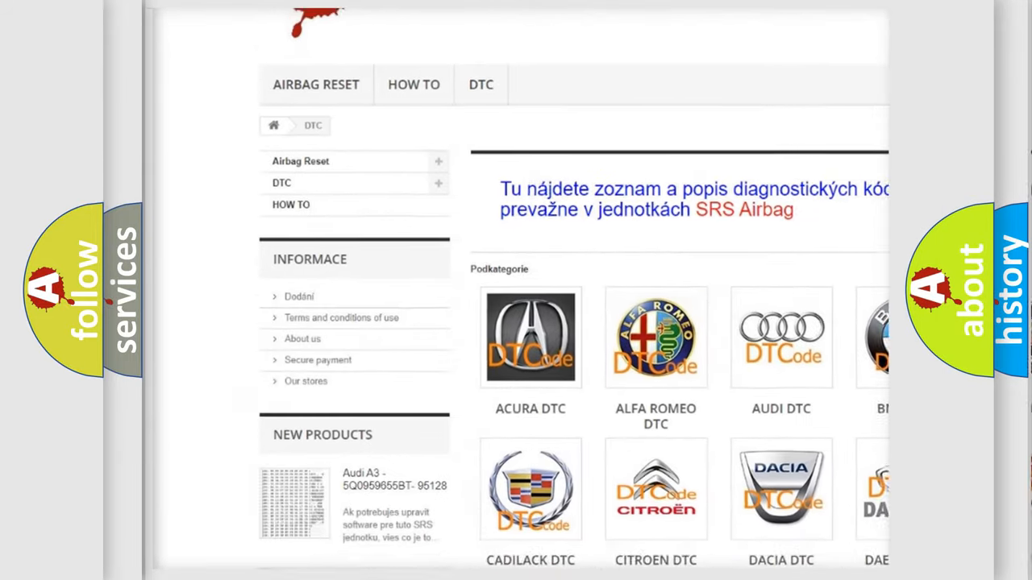
scroll("down", 3)
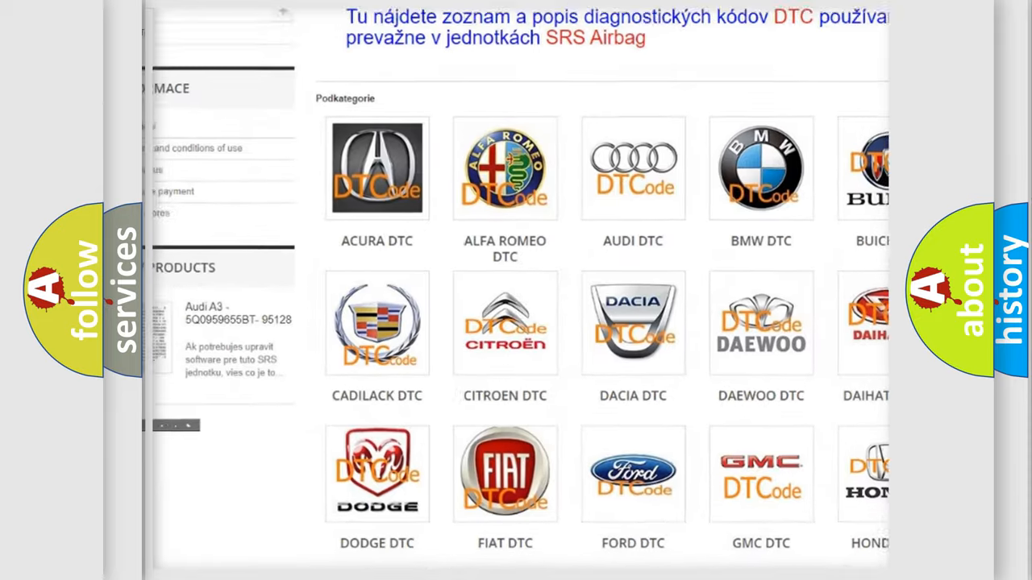
scroll("down", 3)
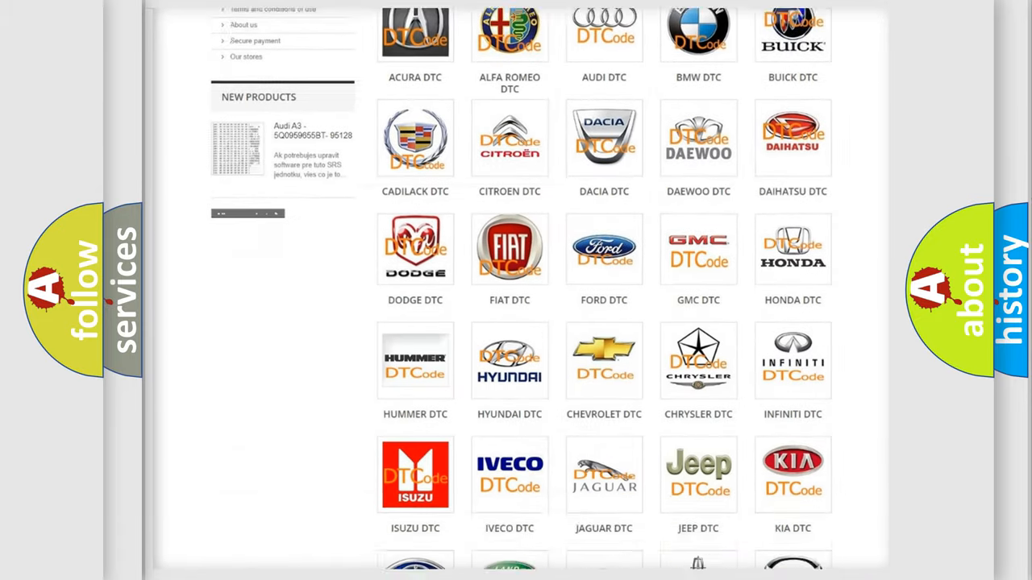
scroll("down", 3)
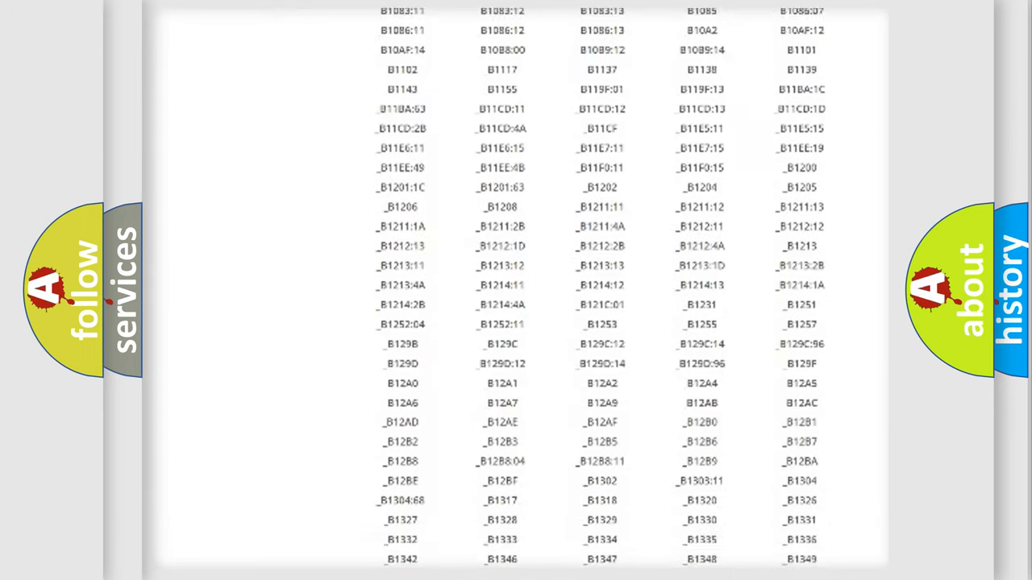
scroll("down", 3)
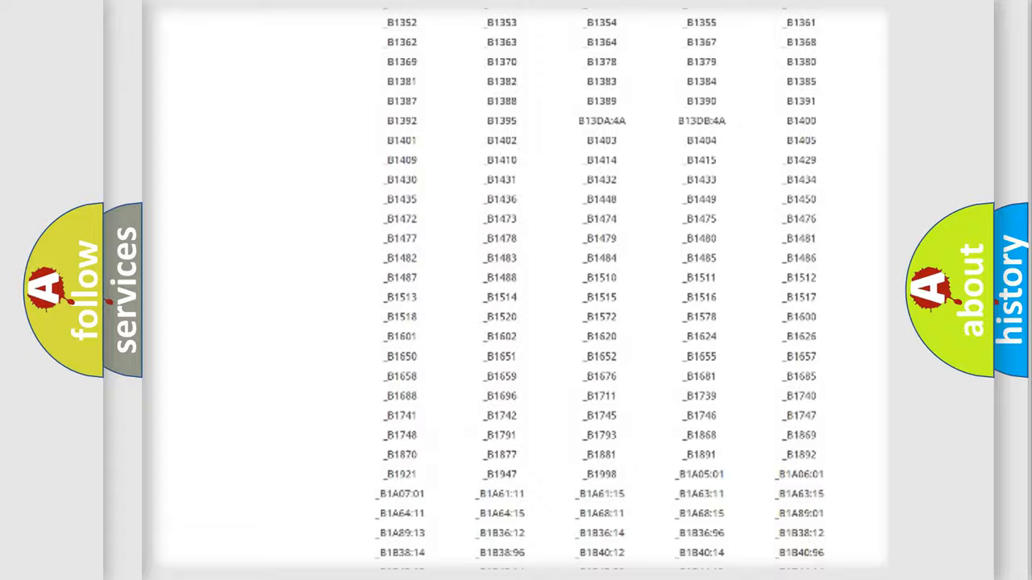
scroll("up", 3)
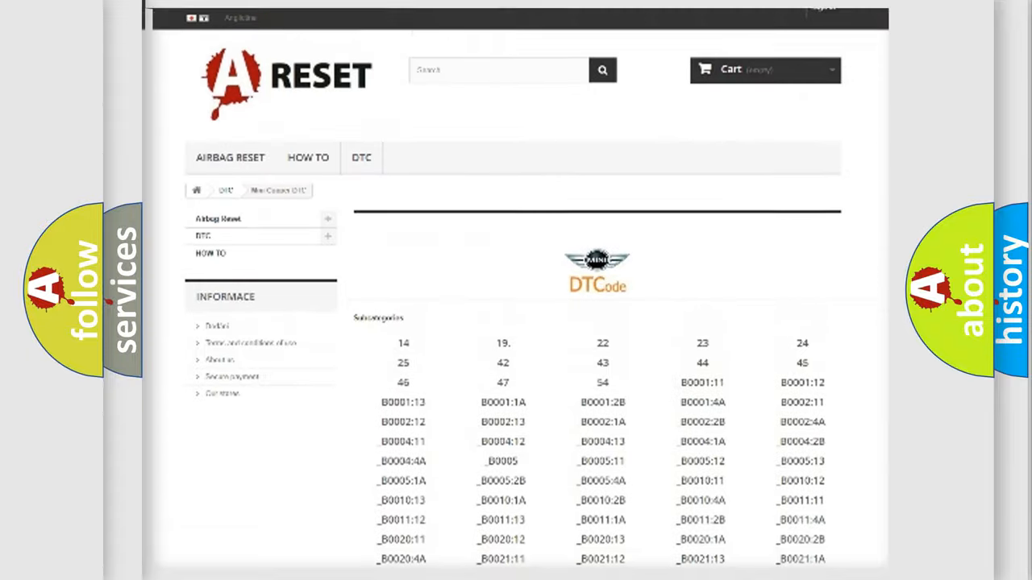
scroll("up", 3)
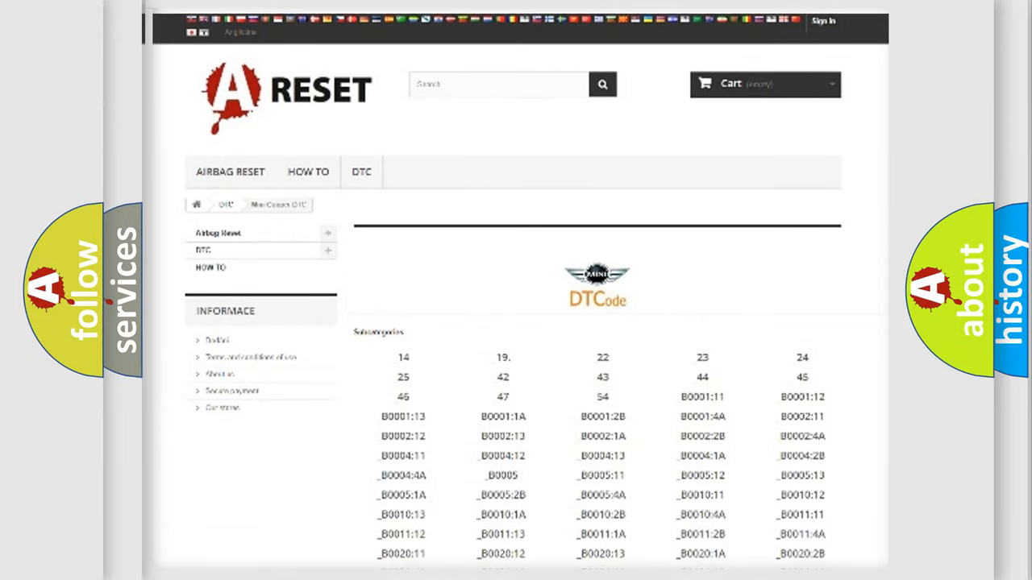